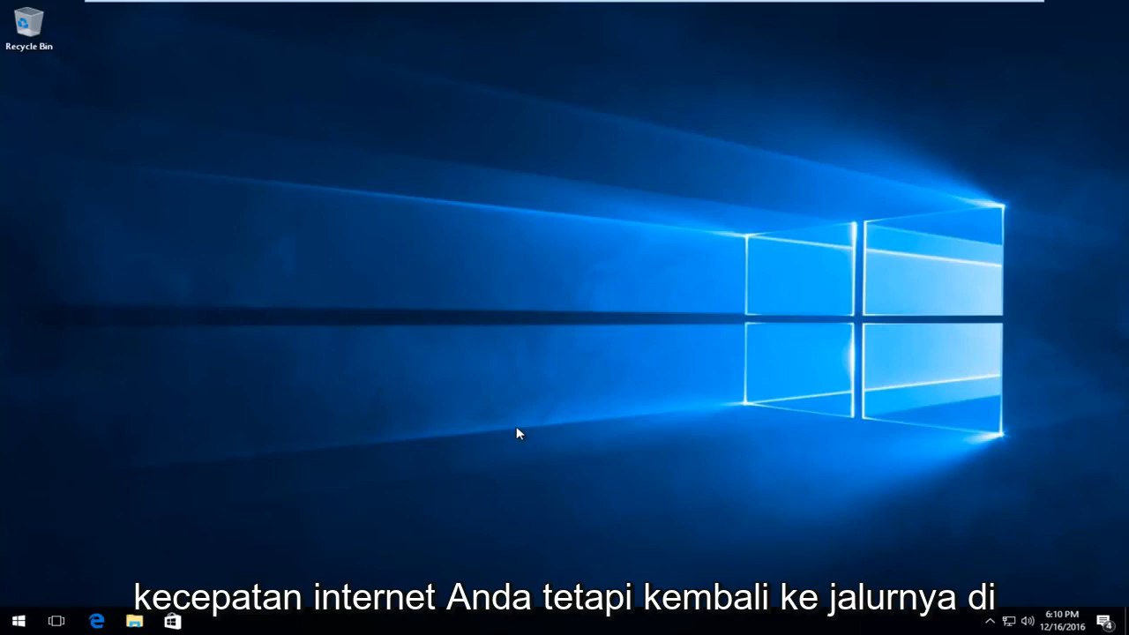
Search Start for 'network and' and launch Network and Sharing Center from Best match.
{"action": "left_click", "coordinate": [18, 621]}
{"action": "type", "text": "network and"}
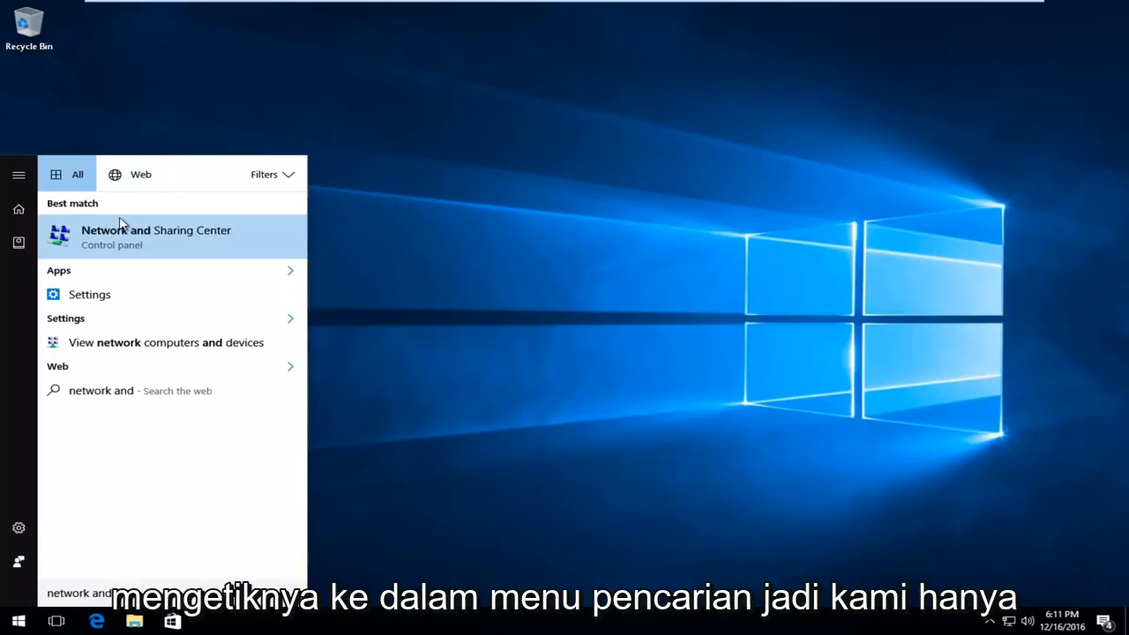
{"action": "left_click", "coordinate": [155, 236]}
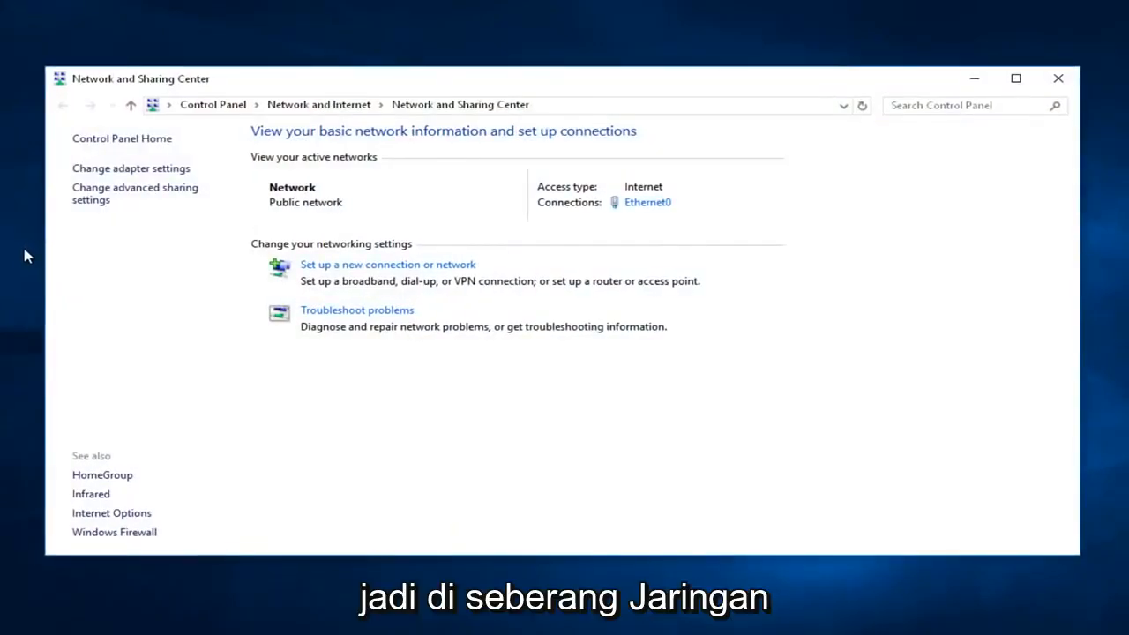
{"action": "mouse_move", "coordinate": [505, 215]}
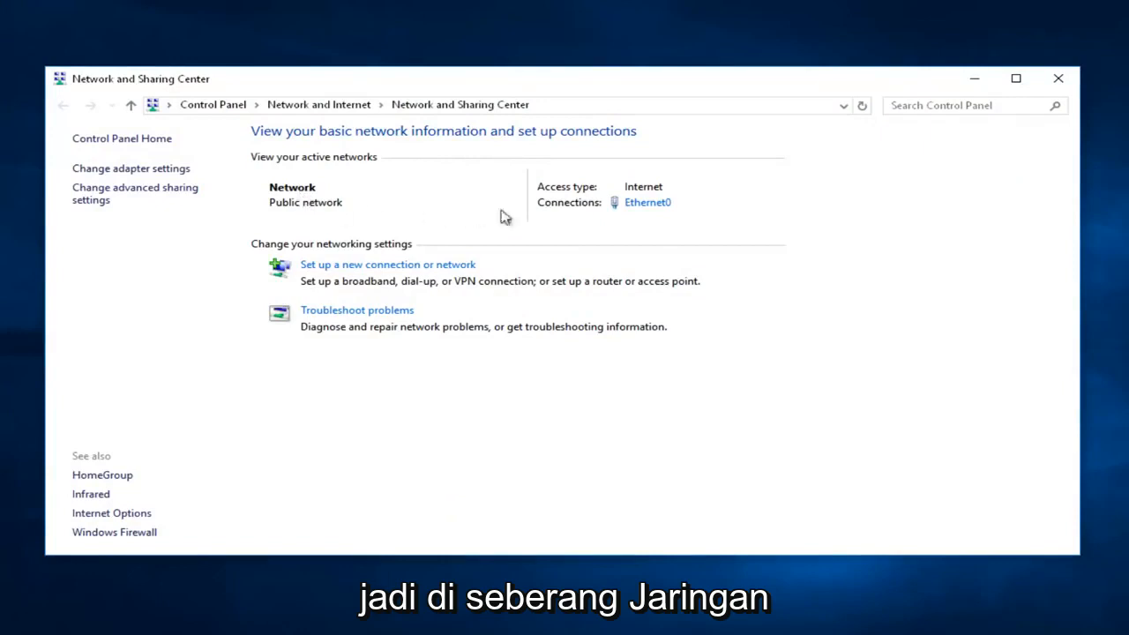
{"action": "mouse_move", "coordinate": [644, 201]}
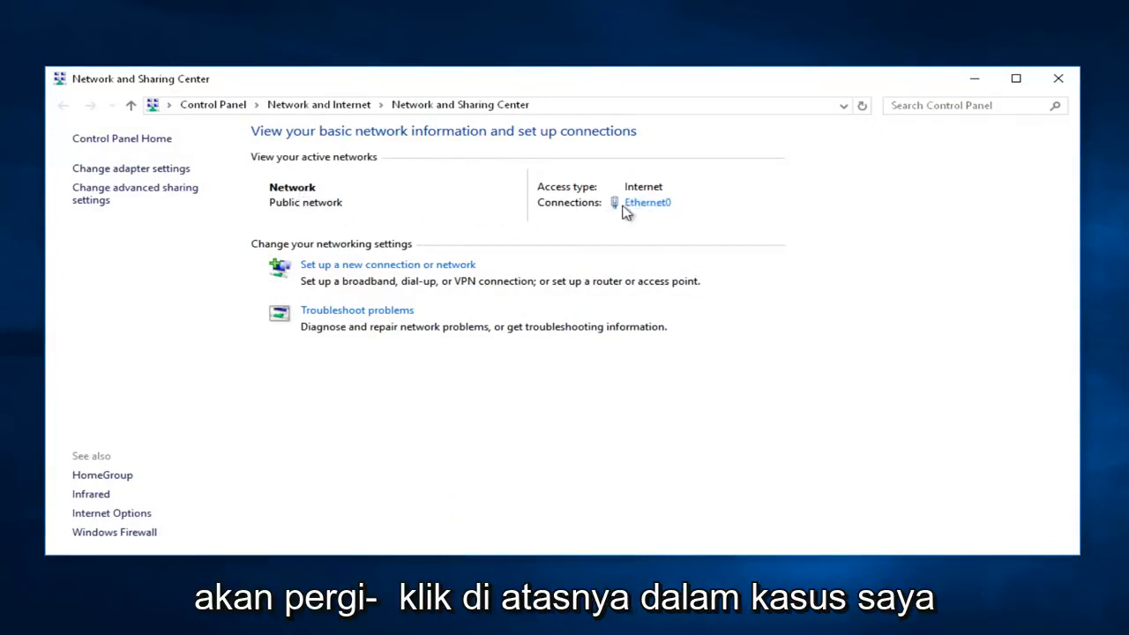
{"action": "mouse_move", "coordinate": [667, 212]}
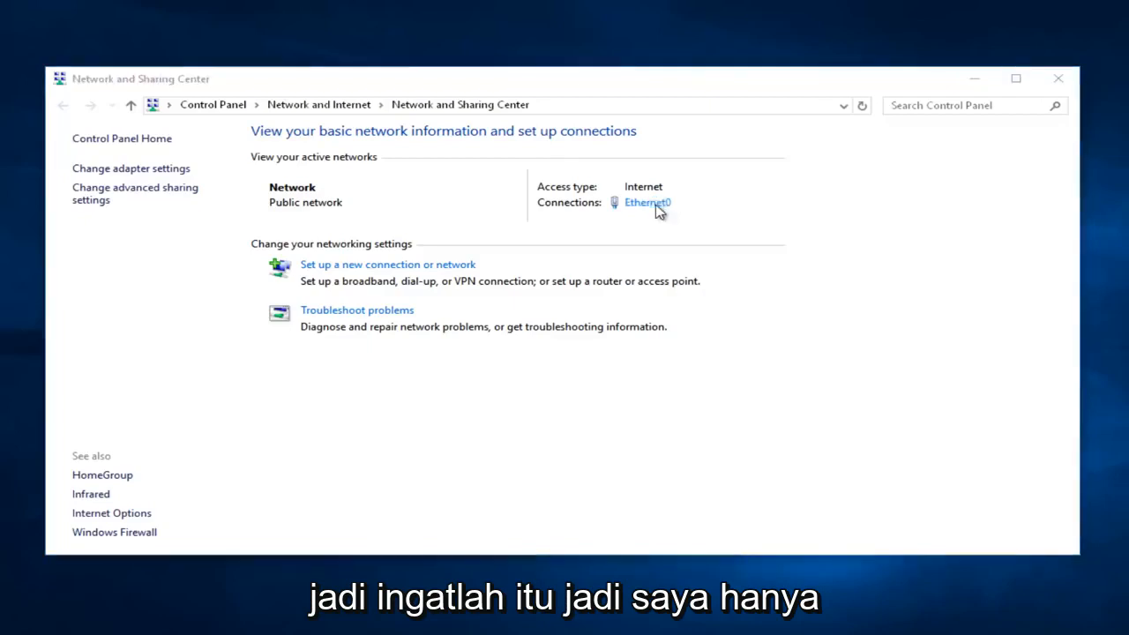
Show the Ethernet0 connection's status window from the Connections link.
{"action": "left_click", "coordinate": [647, 201]}
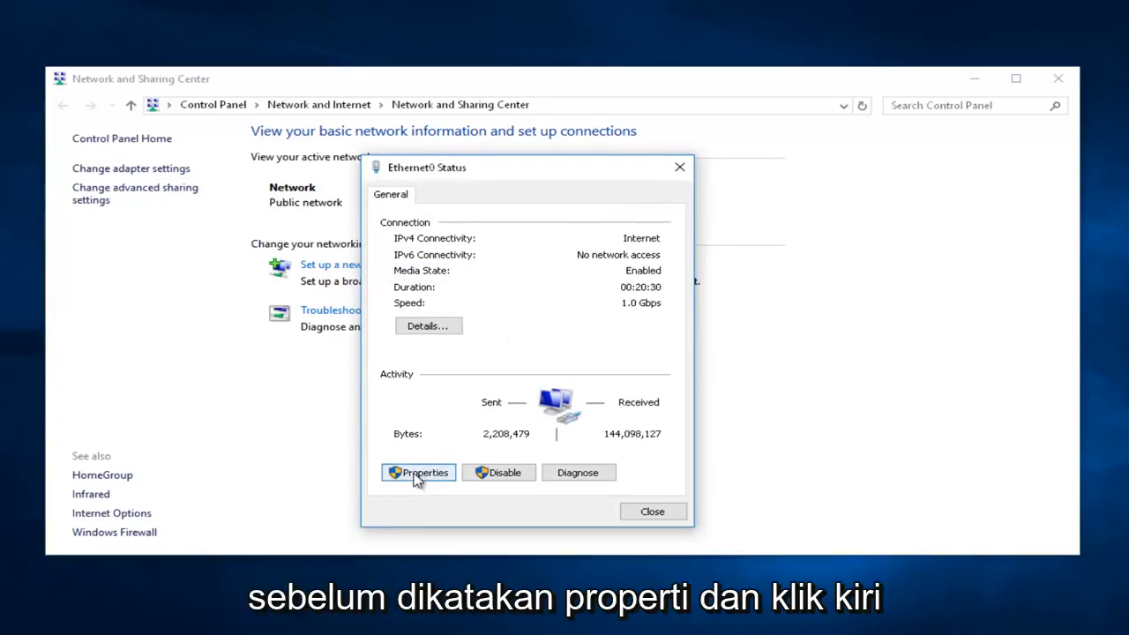
Bring up Internet Protocol Version 4 (TCP/IPv4) properties from Ethernet0's adapter properties.
{"action": "left_click", "coordinate": [418, 473]}
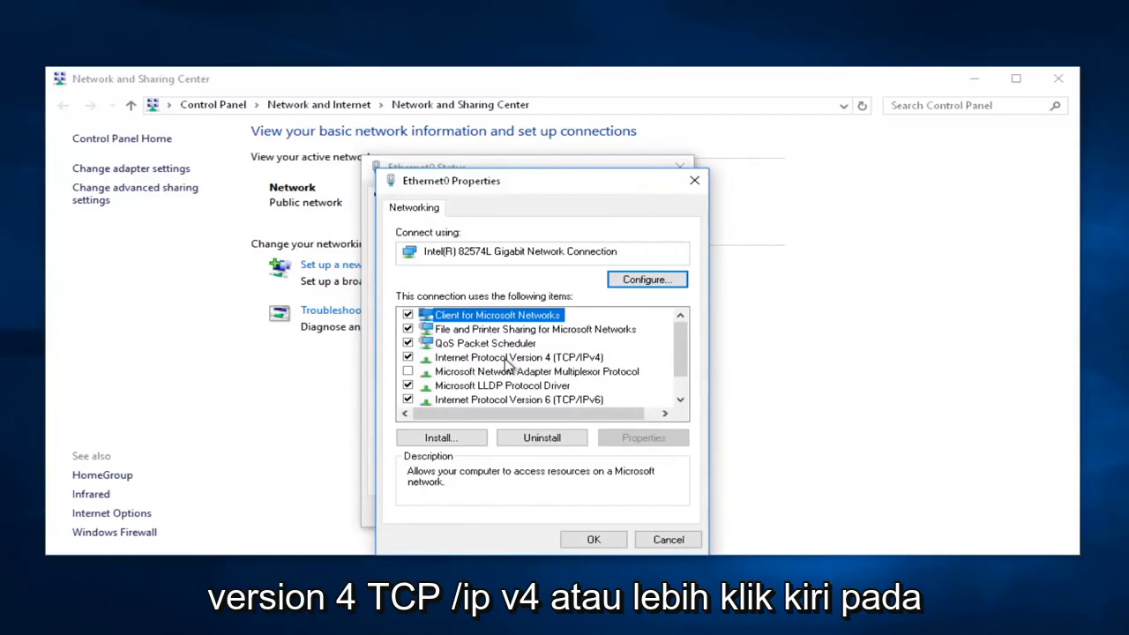
{"action": "mouse_move", "coordinate": [589, 364]}
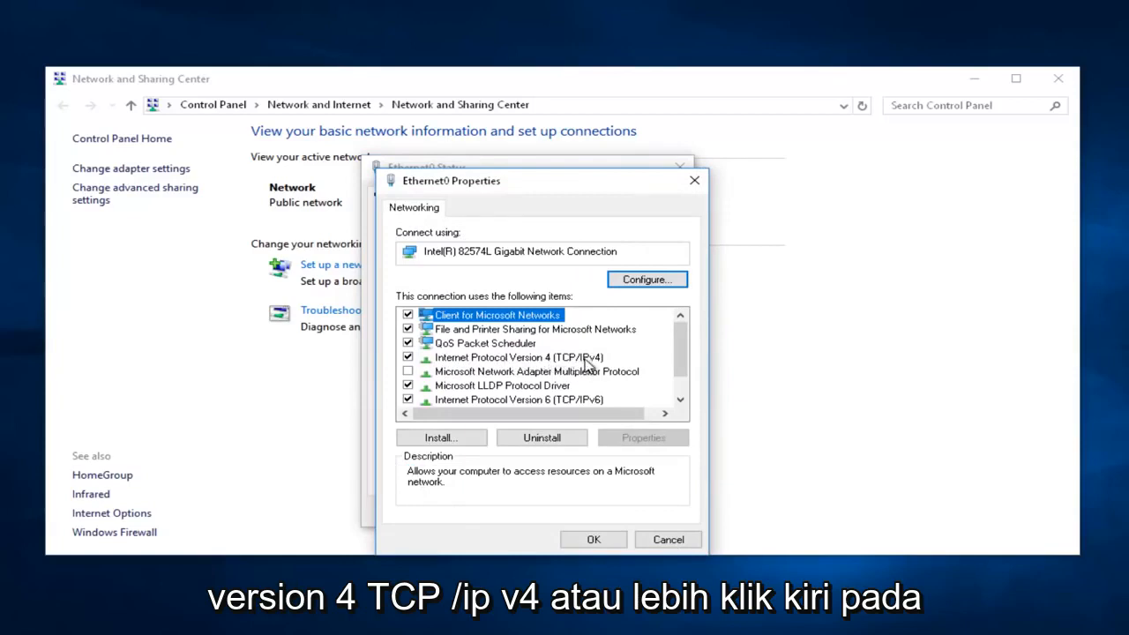
{"action": "left_click", "coordinate": [519, 356]}
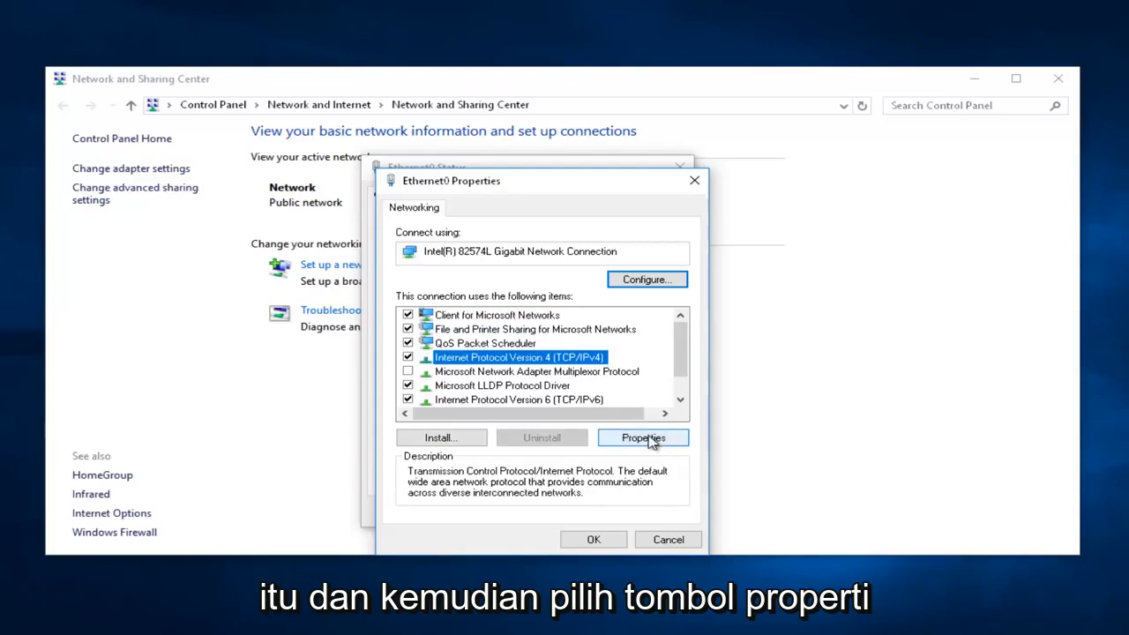
{"action": "left_click", "coordinate": [642, 437]}
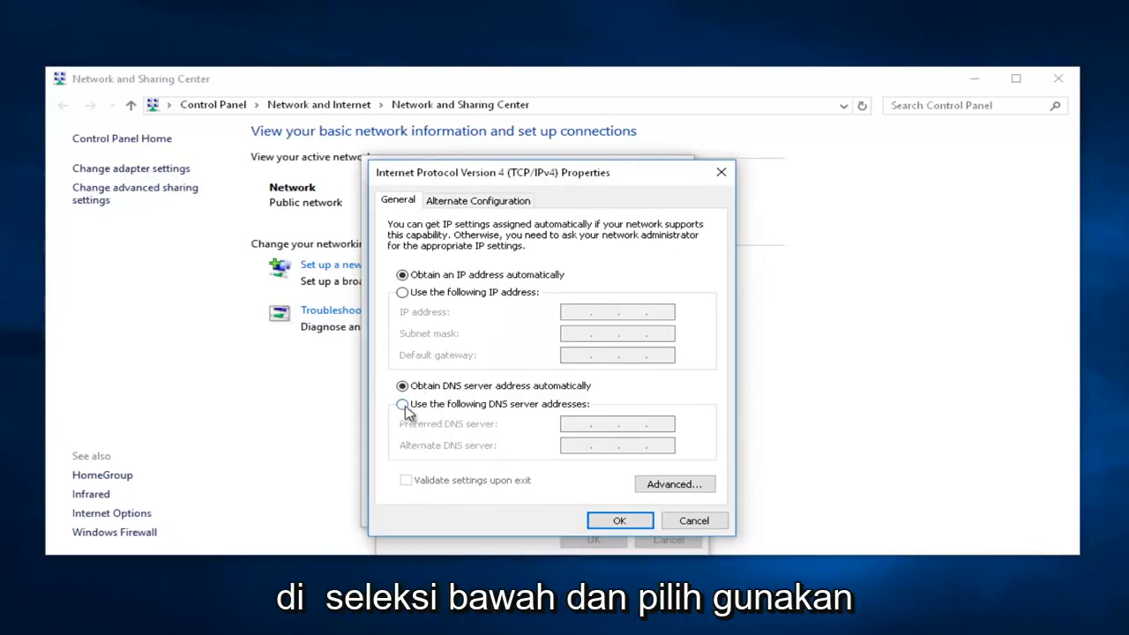
{"action": "mouse_move", "coordinate": [515, 410]}
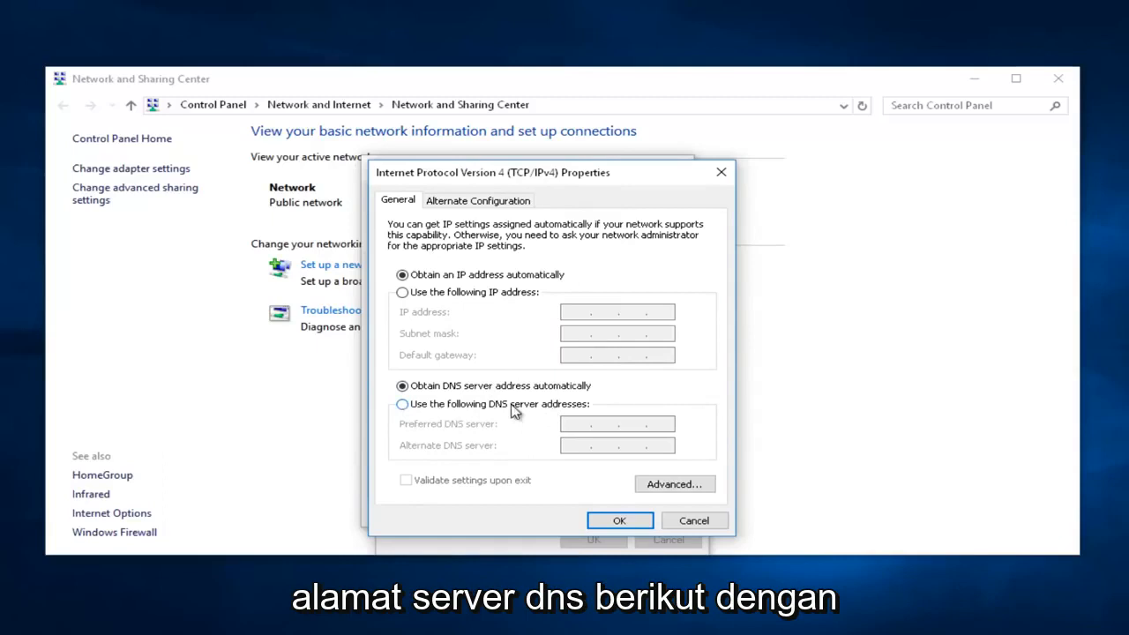
Set manual DNS with Preferred server 8.8.8.8 and Alternate server 8.8.4.4.
{"action": "left_click", "coordinate": [402, 404]}
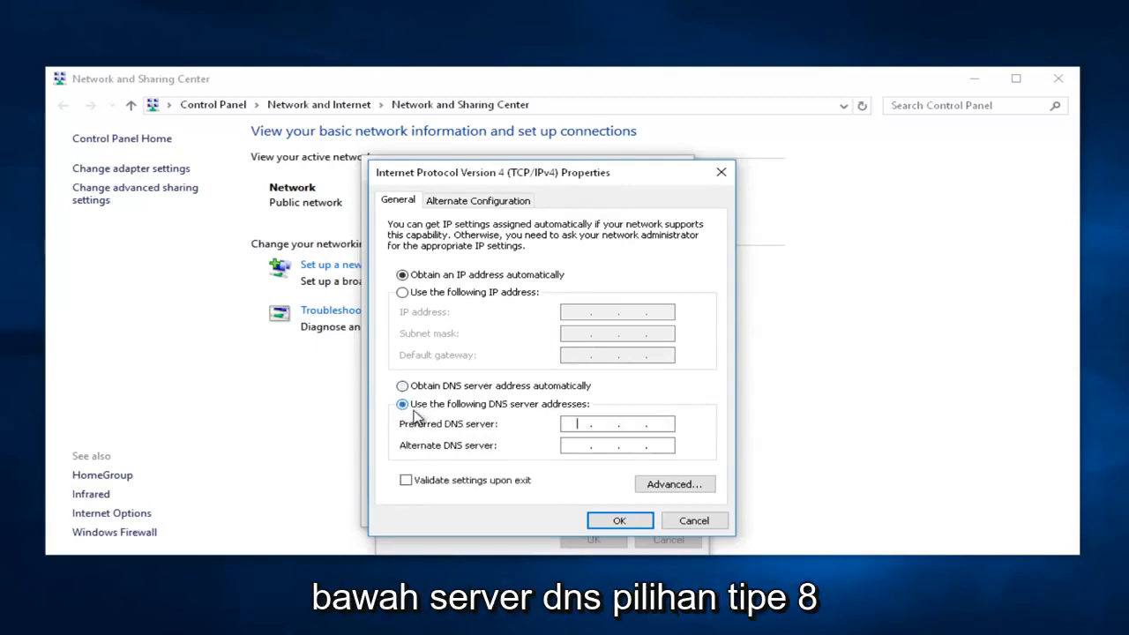
{"action": "mouse_move", "coordinate": [459, 432]}
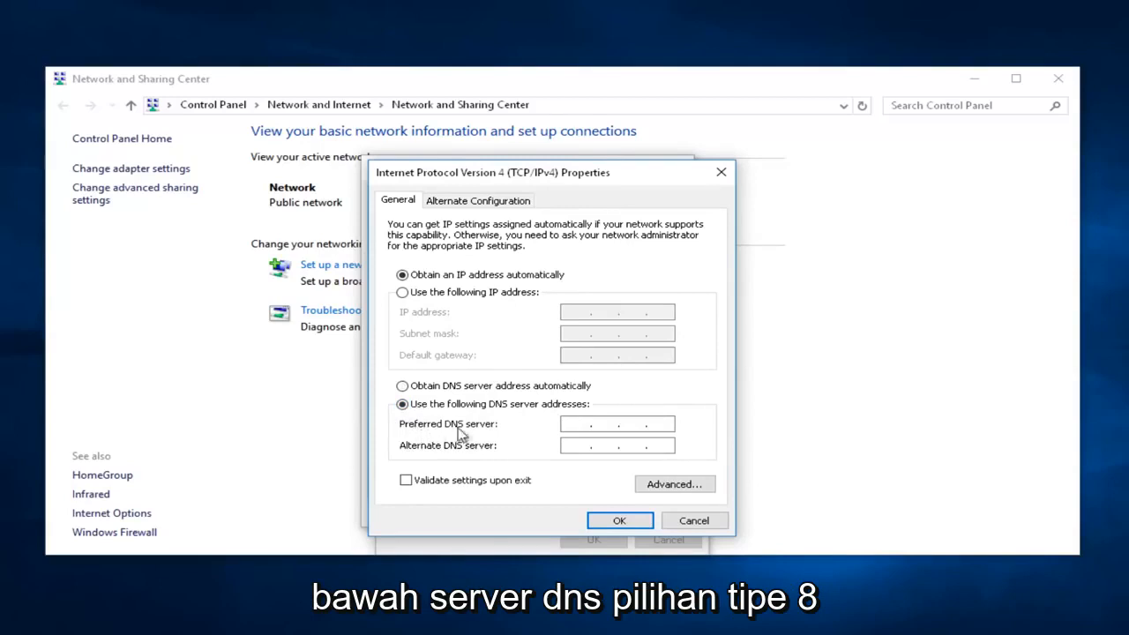
{"action": "type", "text": "8 . 8 . 8 ."}
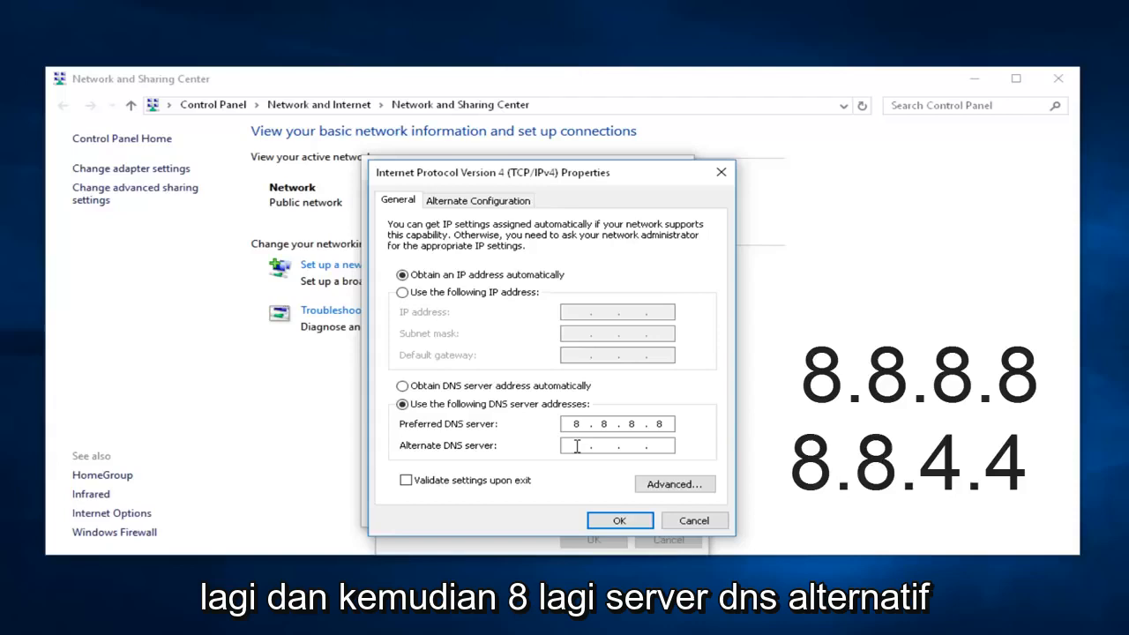
{"action": "type", "text": "8.8.."}
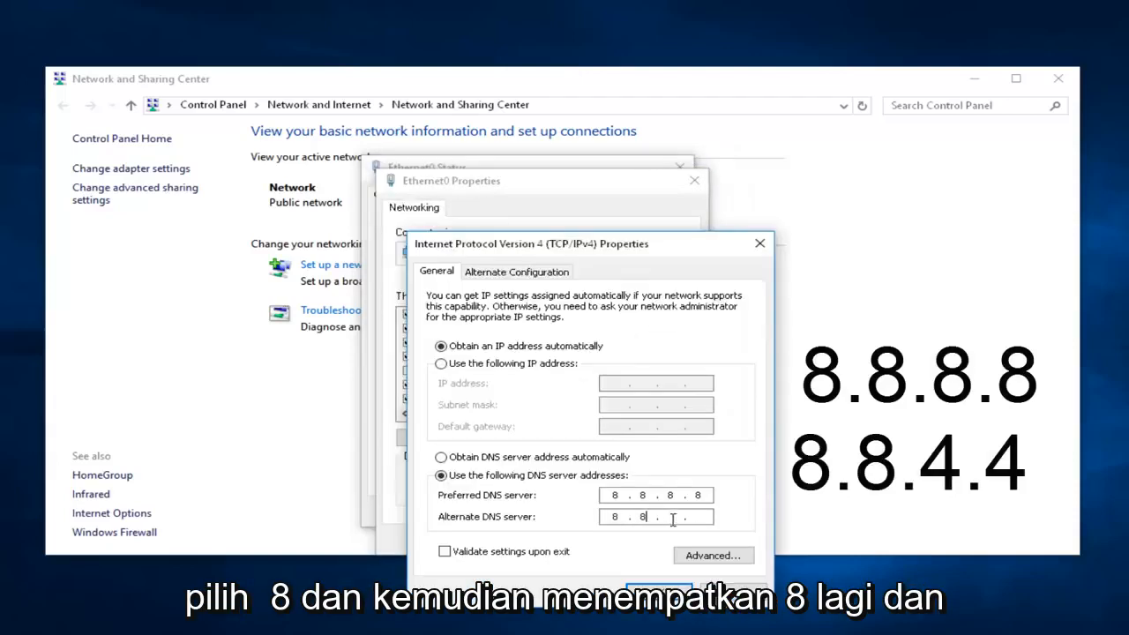
{"action": "type", "text": "4"}
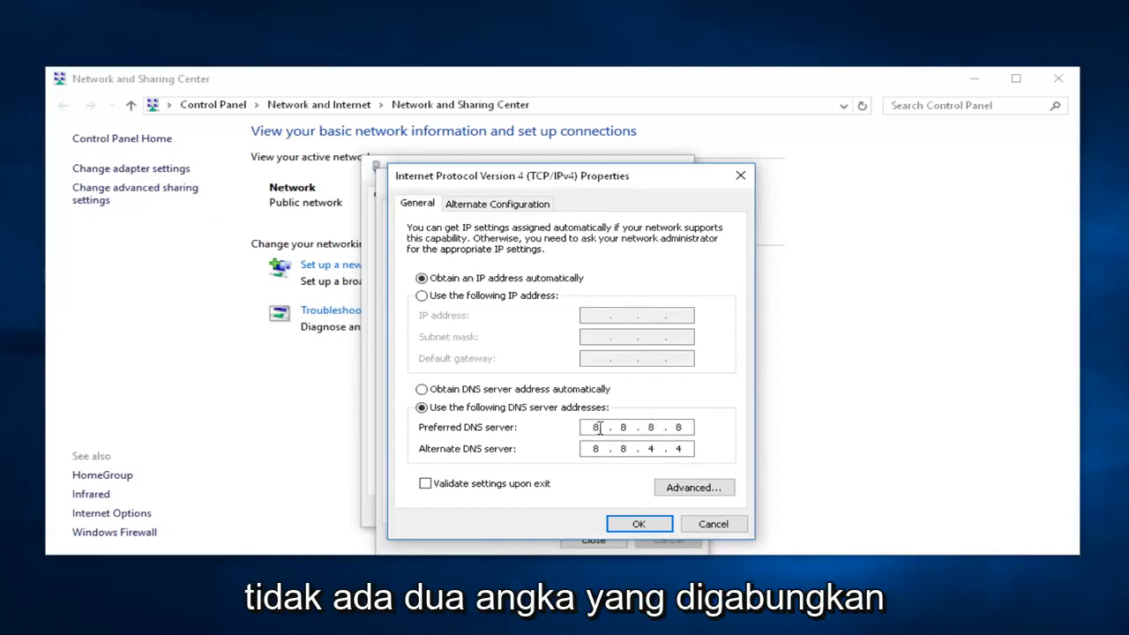
{"action": "mouse_move", "coordinate": [673, 408]}
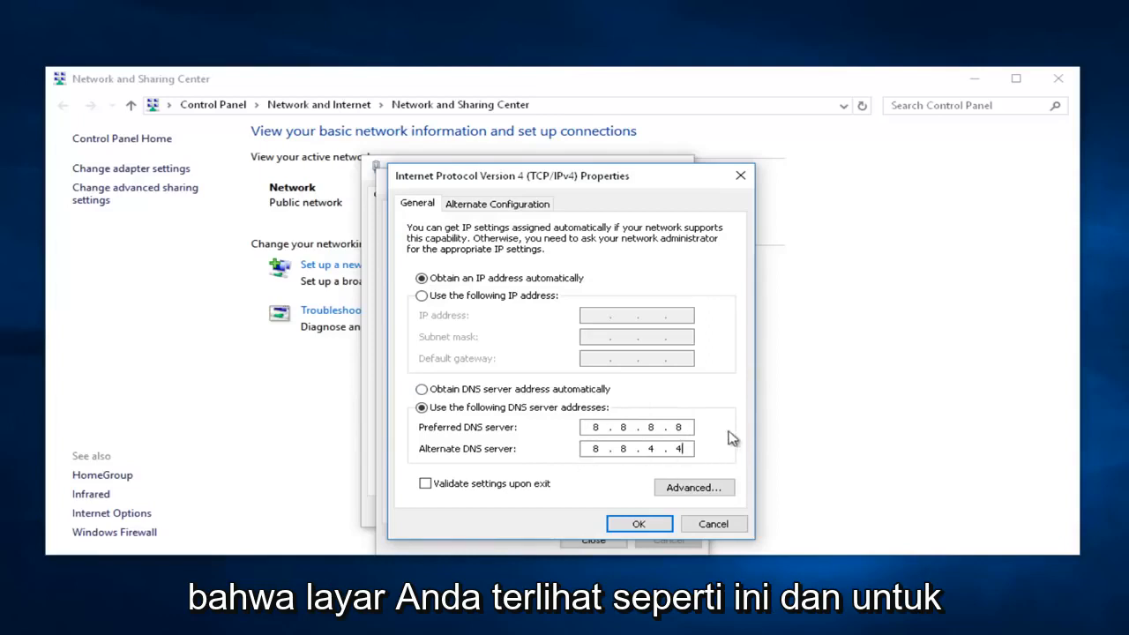
{"action": "mouse_move", "coordinate": [669, 385]}
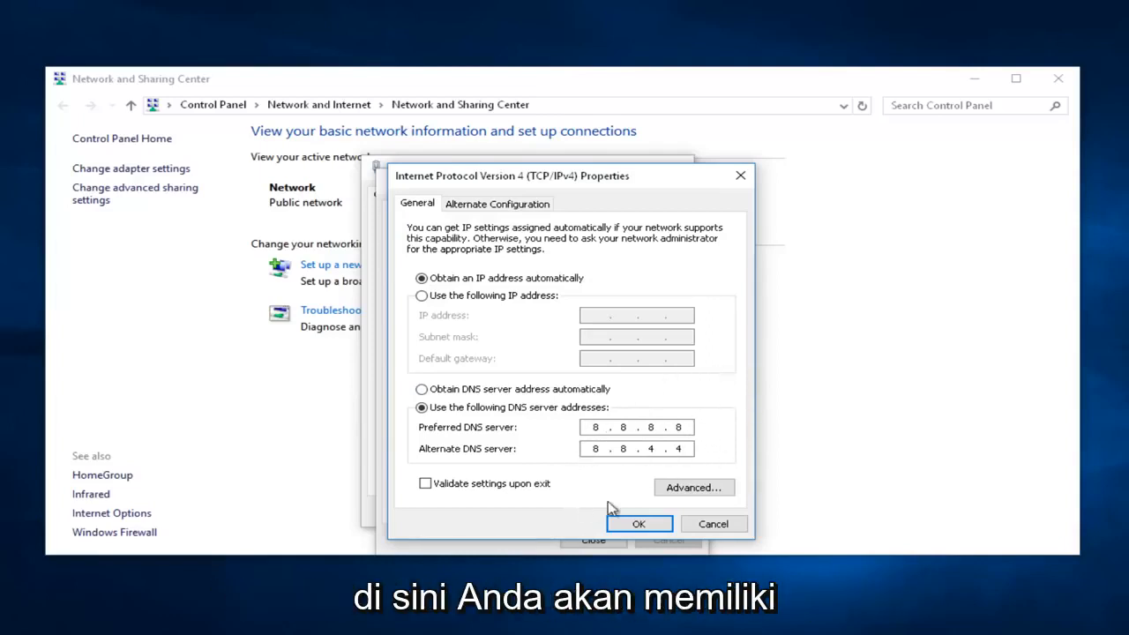
{"action": "mouse_move", "coordinate": [575, 462]}
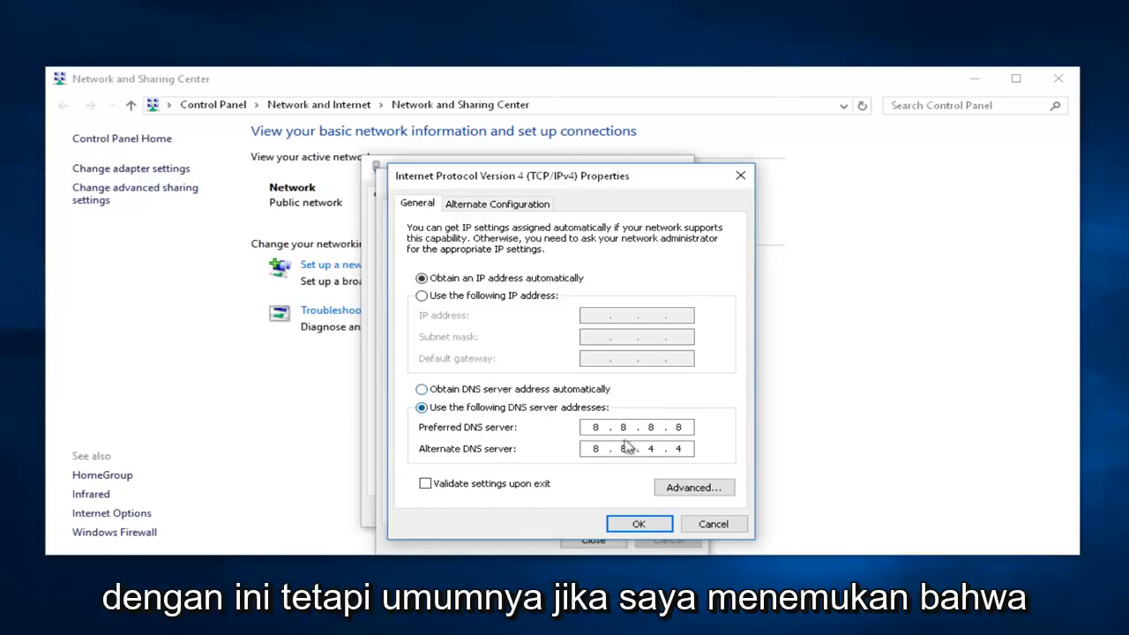
{"action": "mouse_move", "coordinate": [674, 485]}
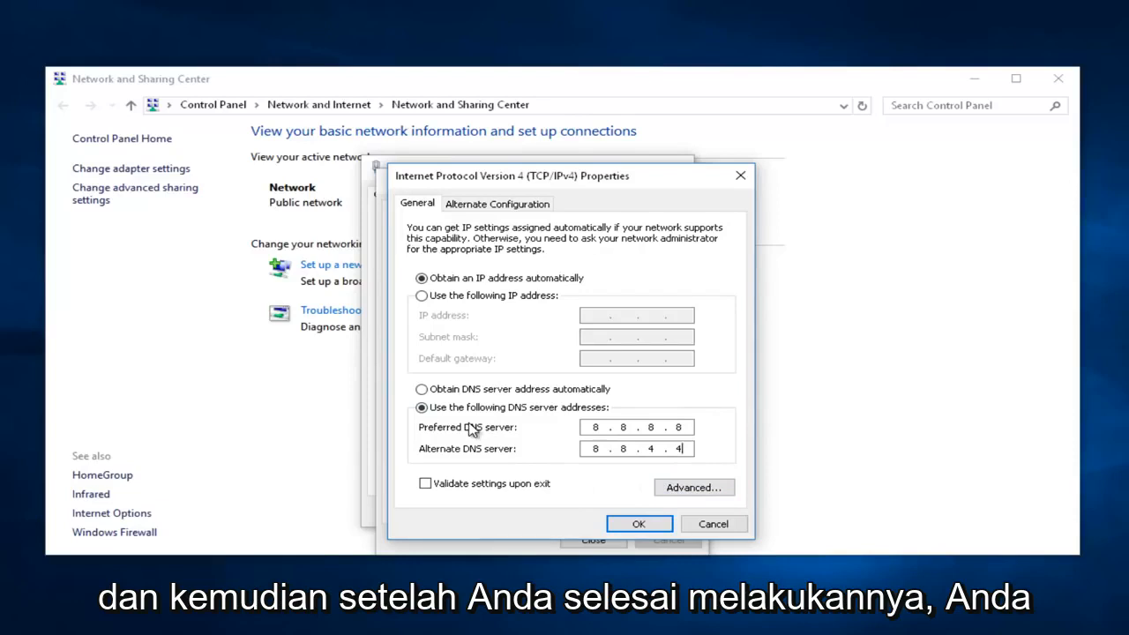
{"action": "mouse_move", "coordinate": [439, 487]}
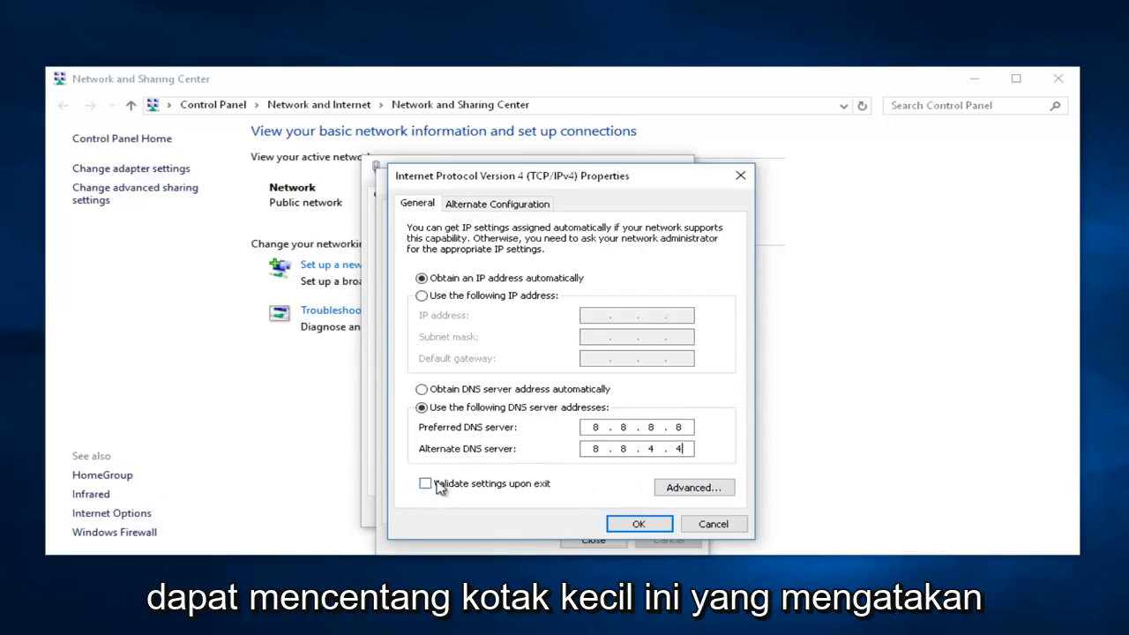
{"action": "mouse_move", "coordinate": [490, 483]}
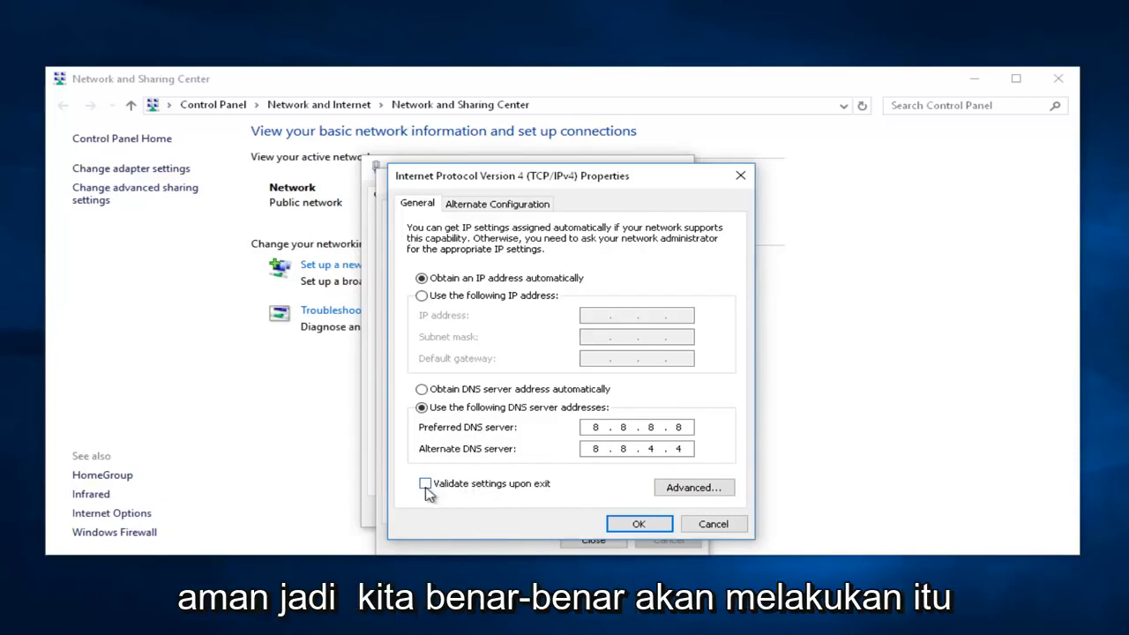
Confirm DNS with 'Validate settings upon exit', then close properties, status and Network Diagnostics.
{"action": "left_click", "coordinate": [425, 483]}
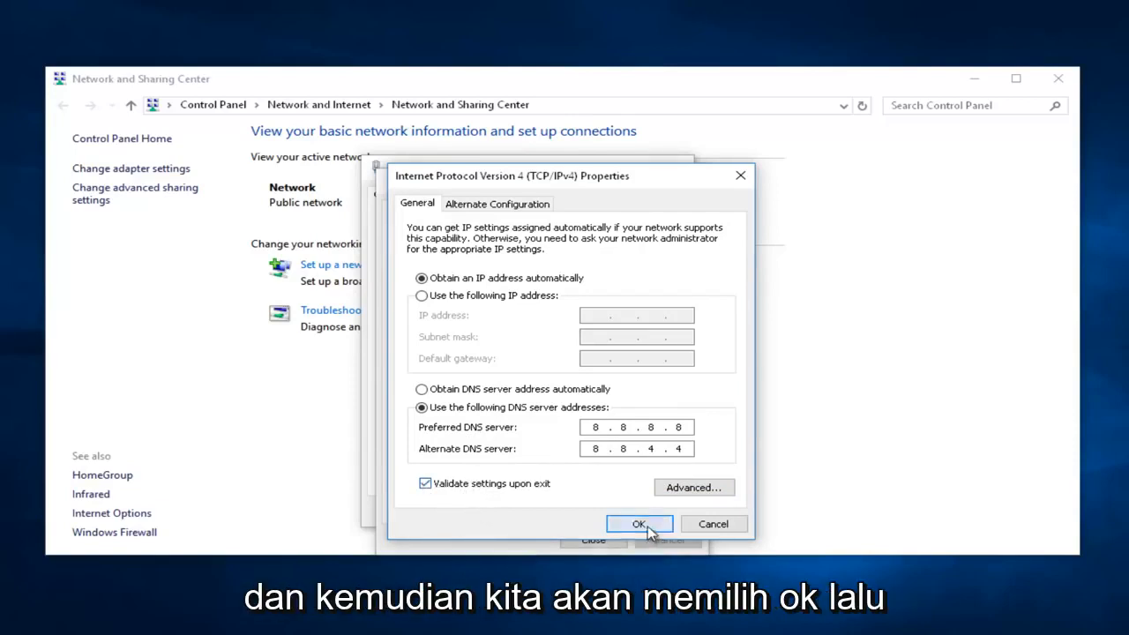
{"action": "left_click", "coordinate": [638, 522]}
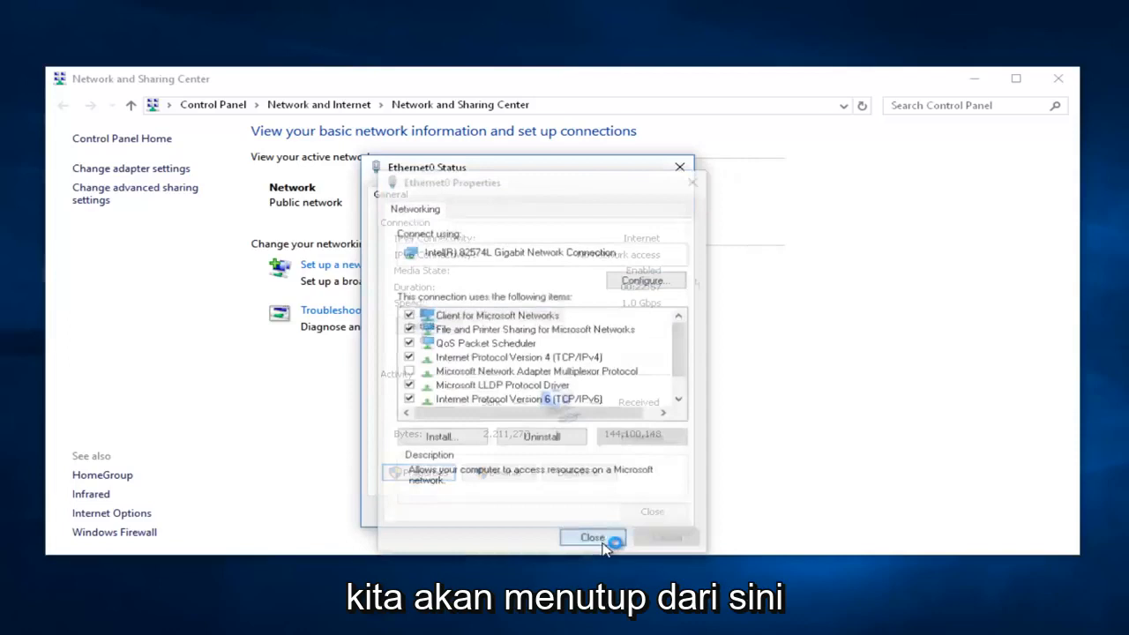
{"action": "left_click", "coordinate": [592, 536]}
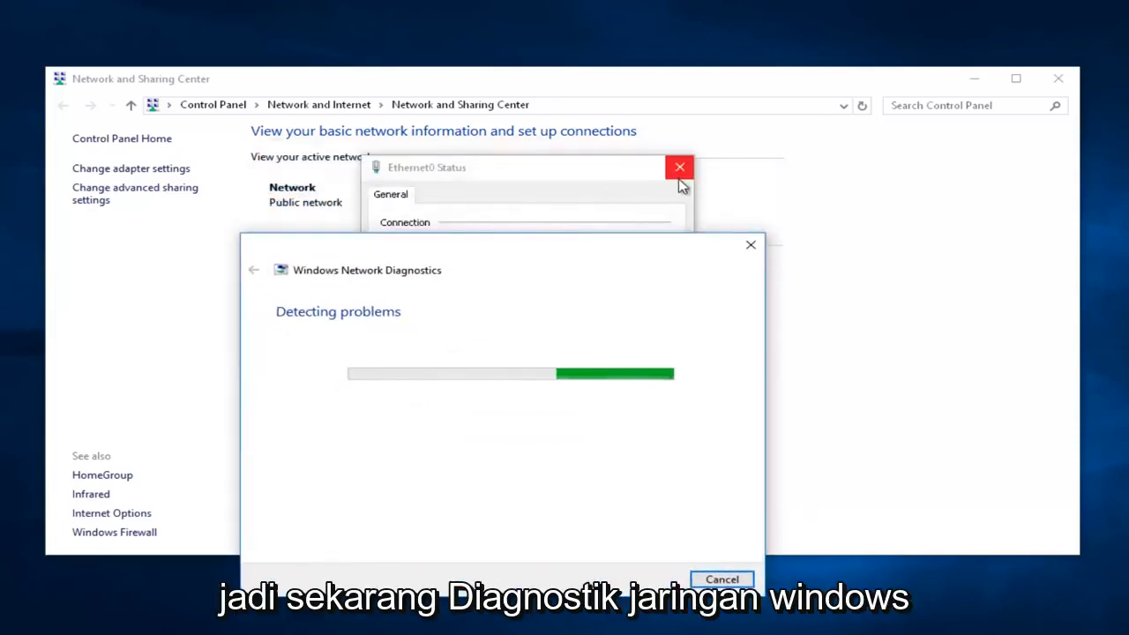
{"action": "left_click", "coordinate": [679, 166]}
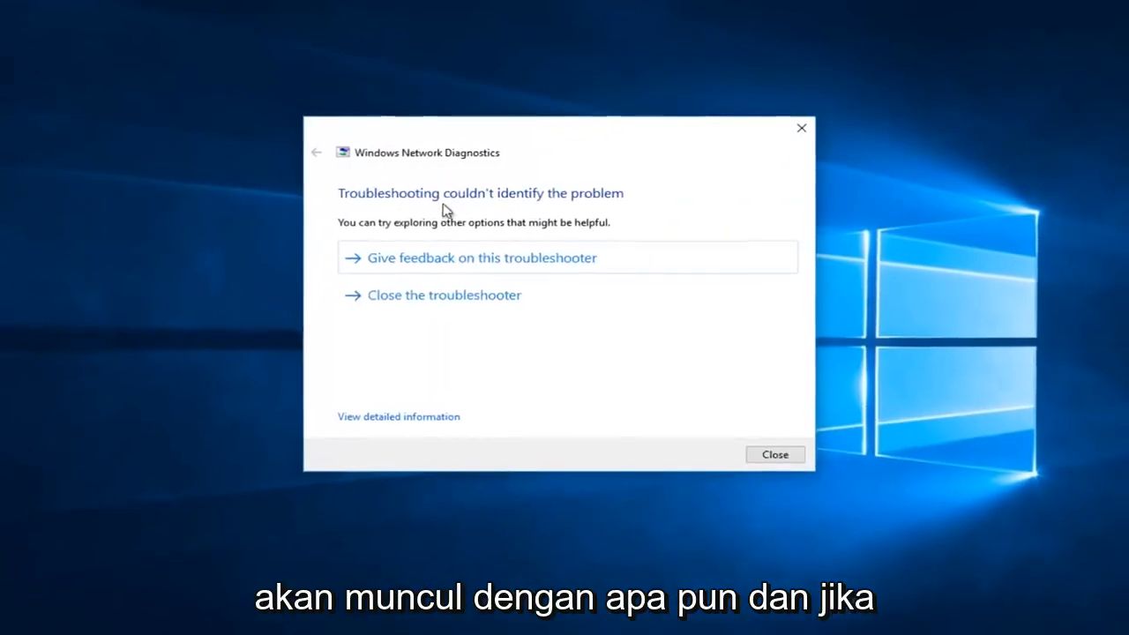
{"action": "left_click", "coordinate": [774, 455]}
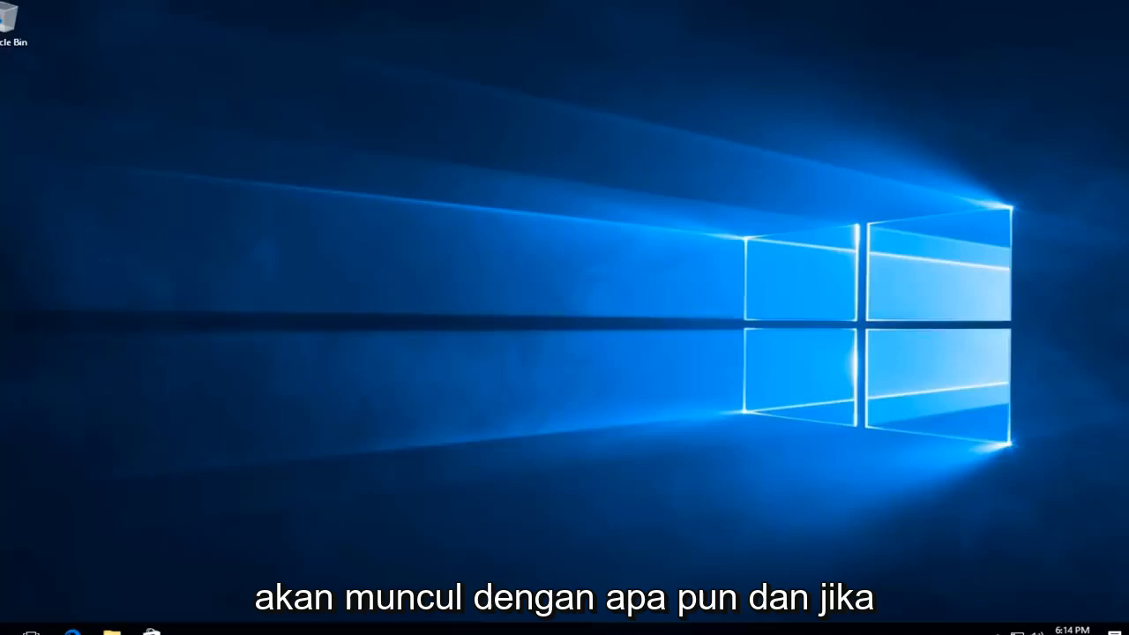
Launch Edge and navigate to YouTube via the address bar entry 'youtube'.
{"action": "left_click", "coordinate": [95, 620]}
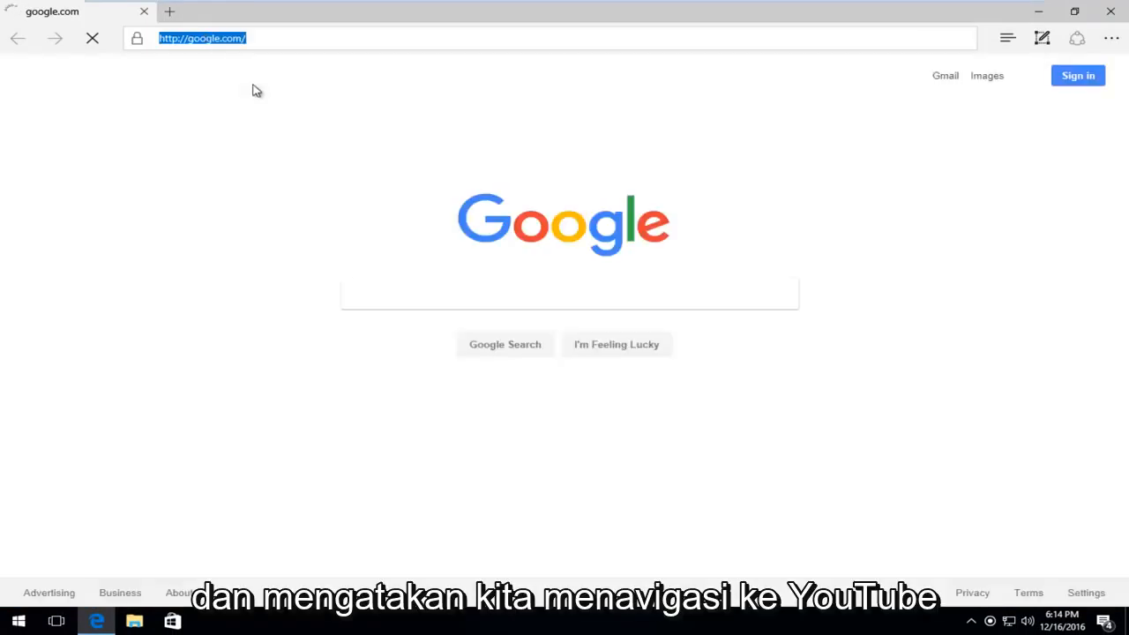
{"action": "type", "text": "youtube"}
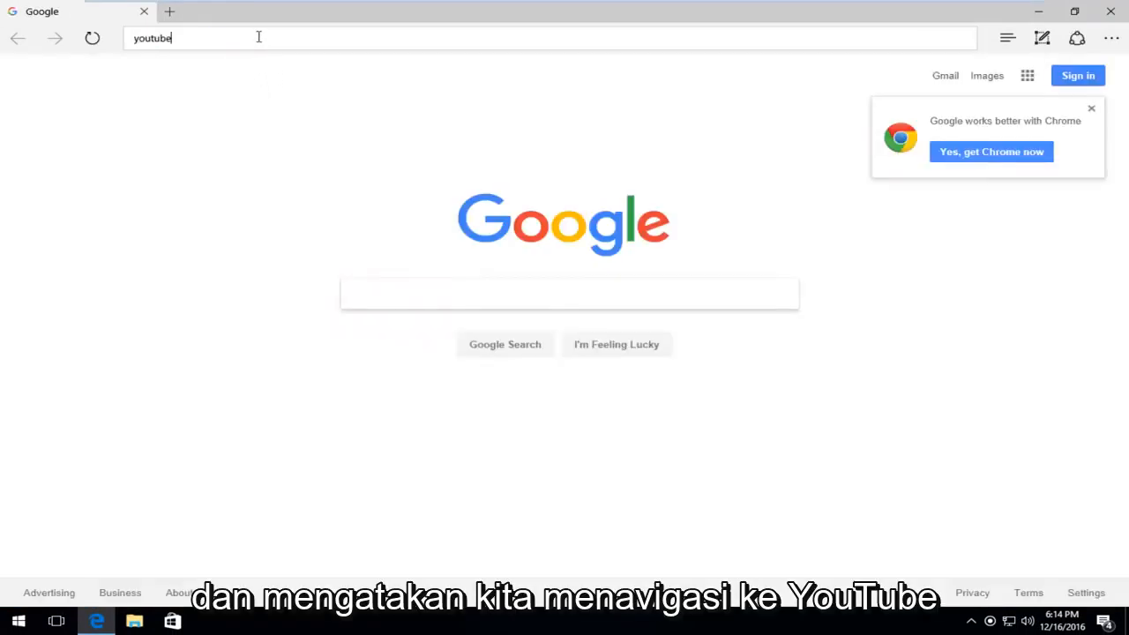
{"action": "key", "text": "Return"}
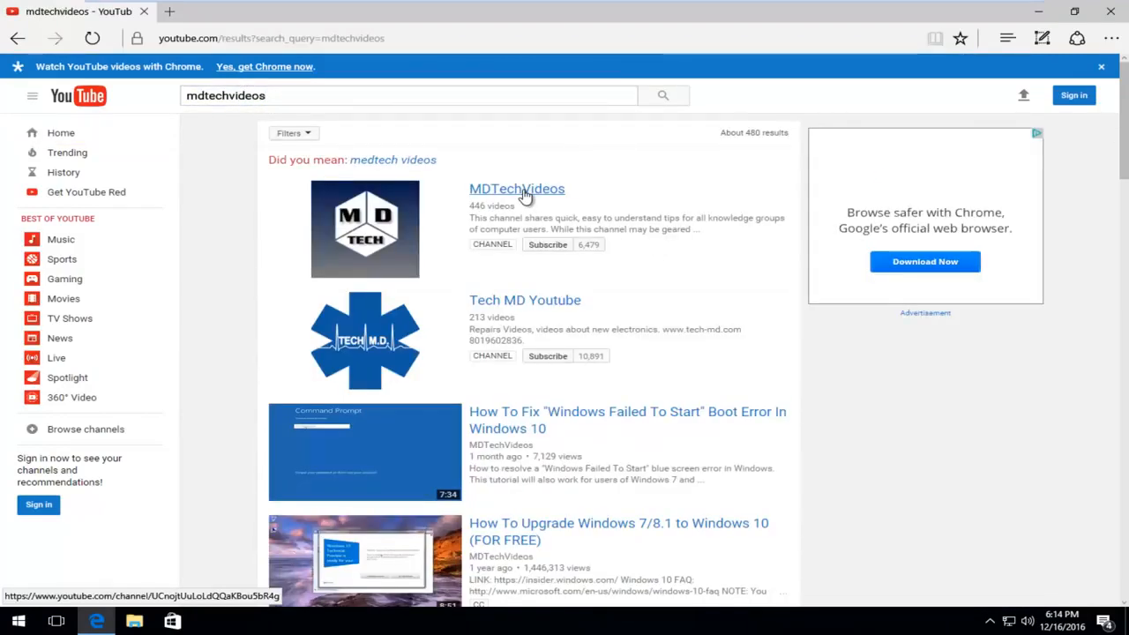
Load the MDTechVideos channel page and play, then pause, its featured video.
{"action": "left_click", "coordinate": [515, 188]}
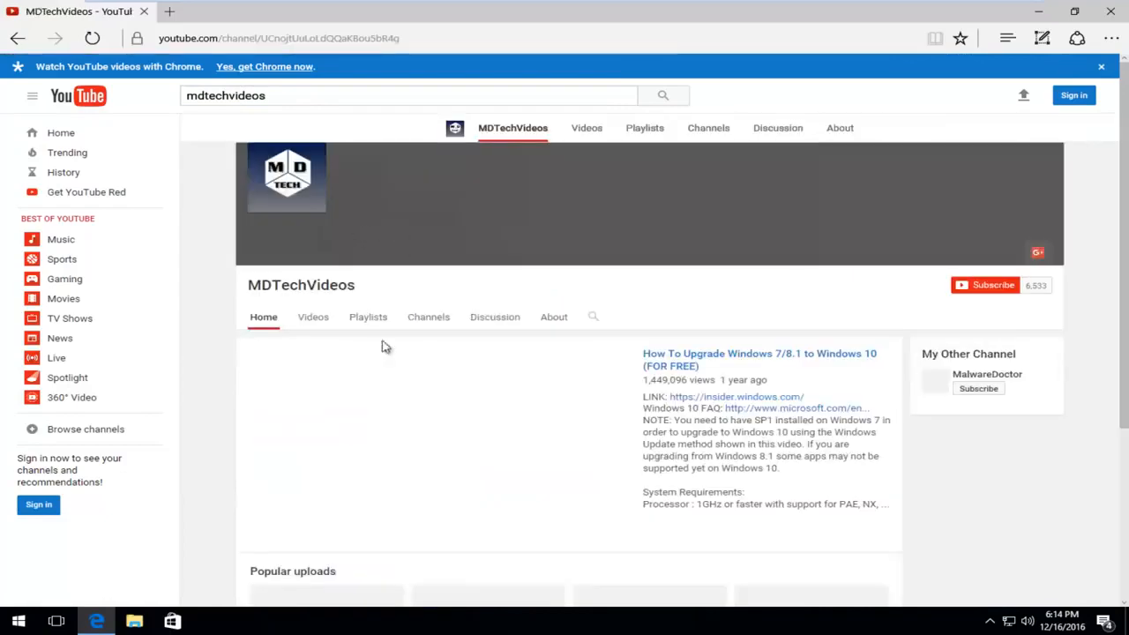
{"action": "scroll", "scroll_direction": "down", "scroll_amount": 3}
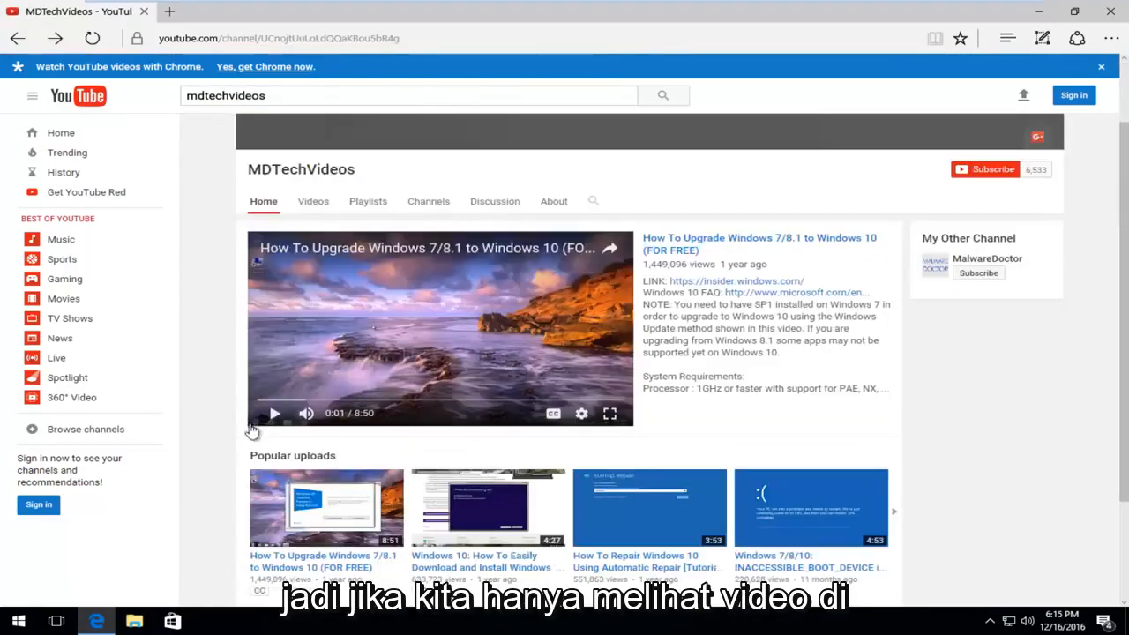
{"action": "left_click", "coordinate": [275, 413]}
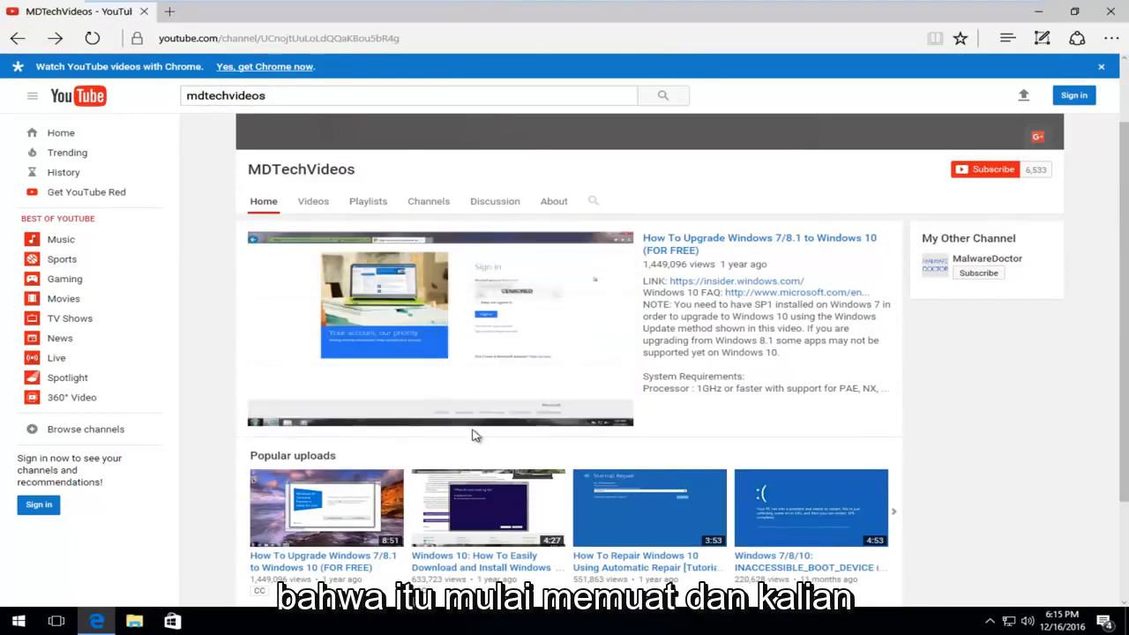
{"action": "left_click", "coordinate": [441, 326]}
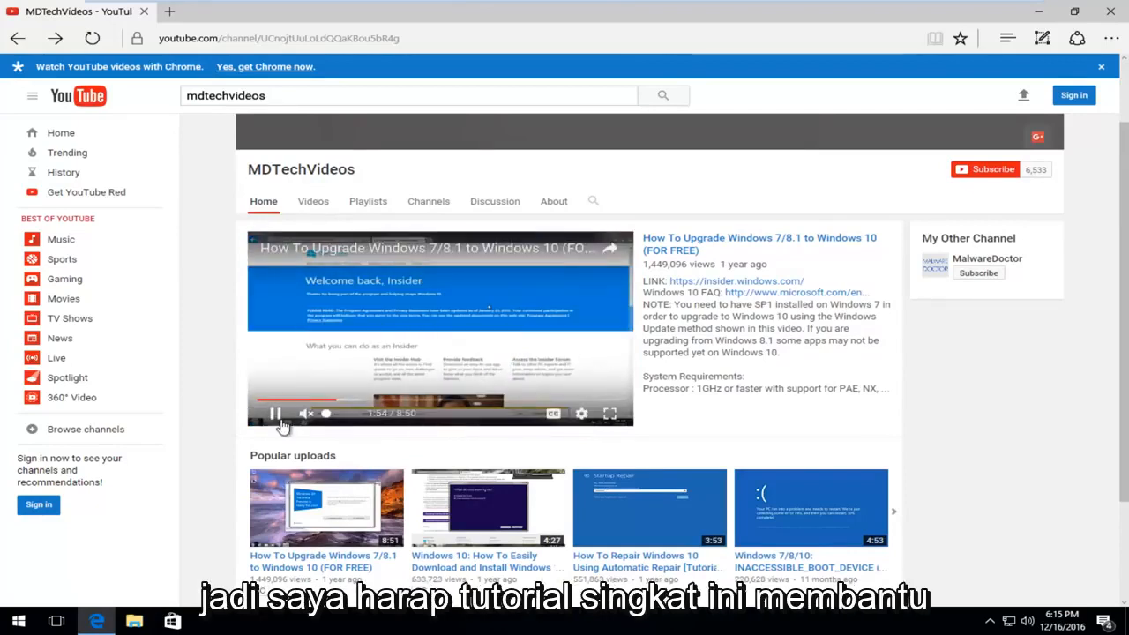
{"action": "left_click", "coordinate": [275, 413]}
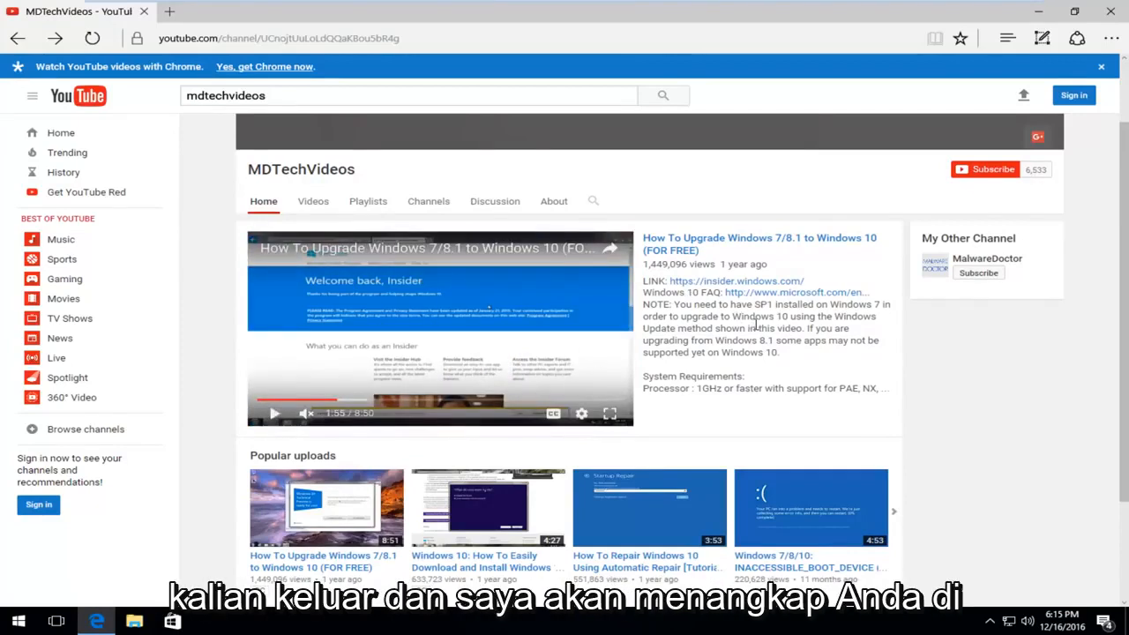